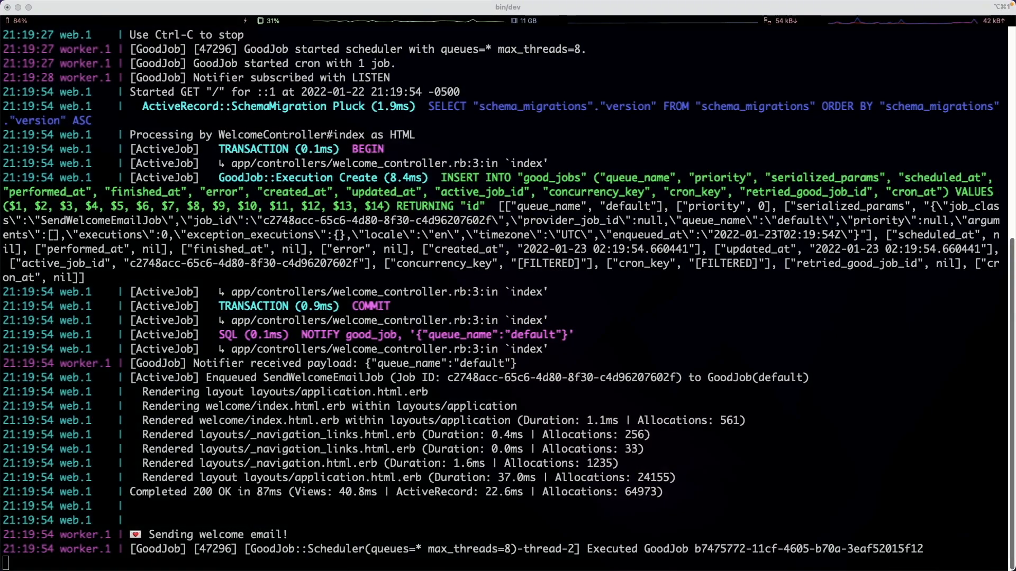
Step: Show the Cron Schedules list with the every-minute frequent_task entry
scroll(down, 3)
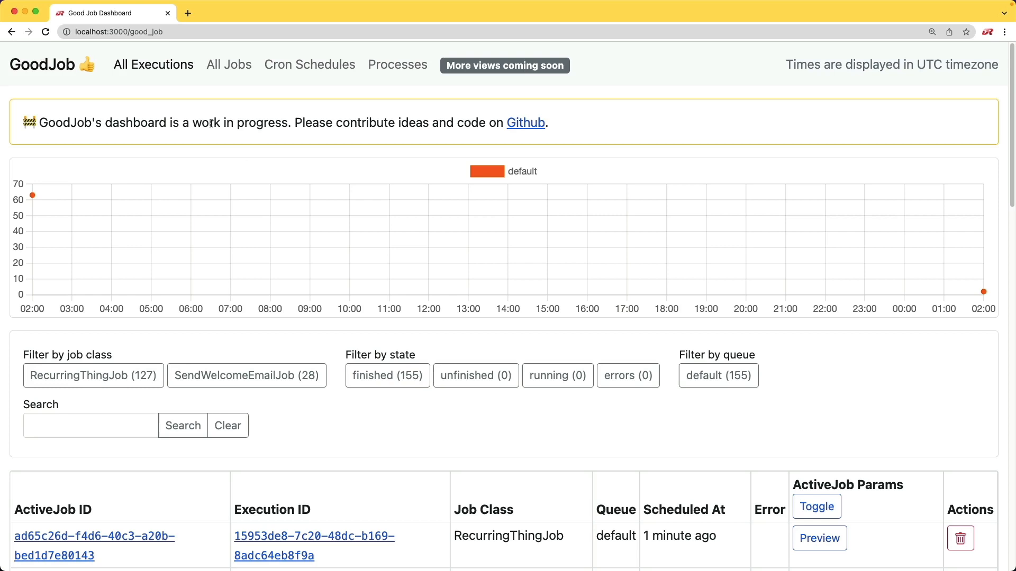
scroll(down, 3)
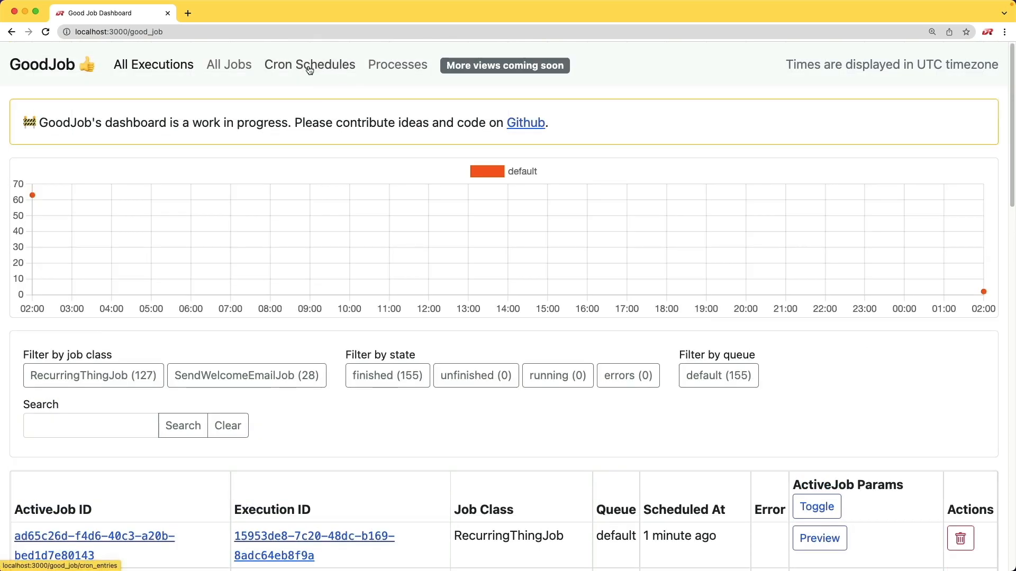
mouse_move(297, 67)
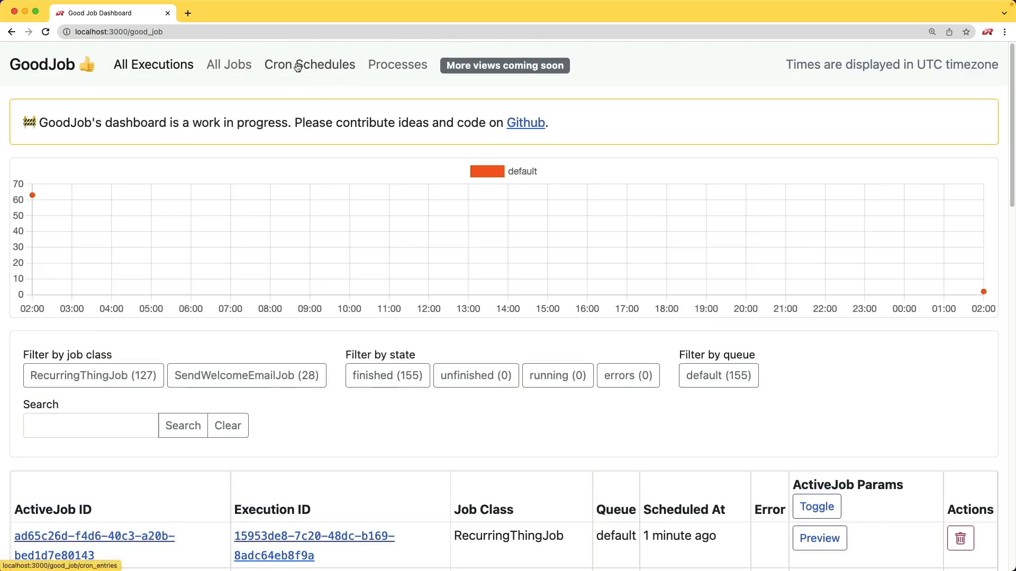
click(309, 65)
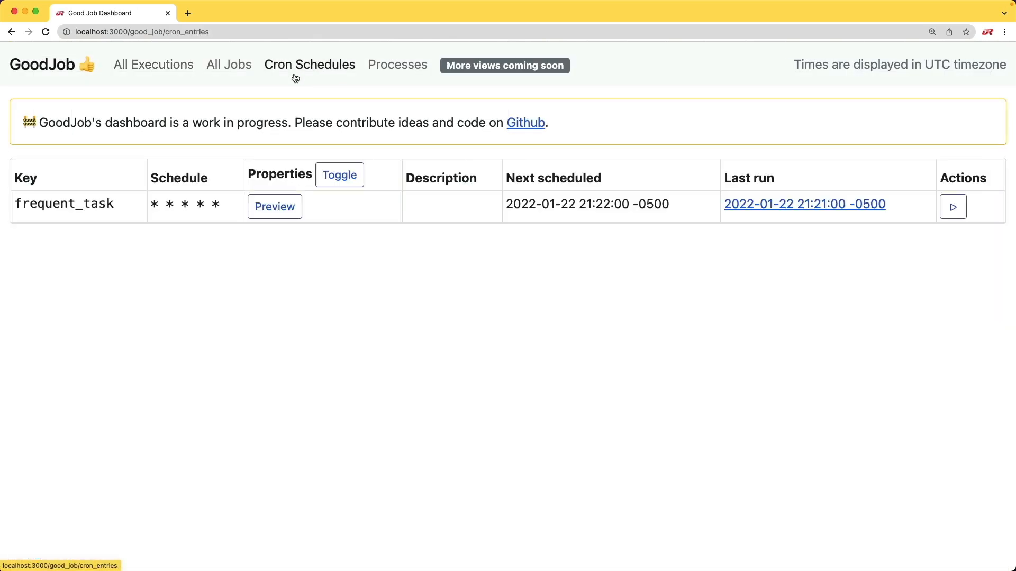
click(525, 122)
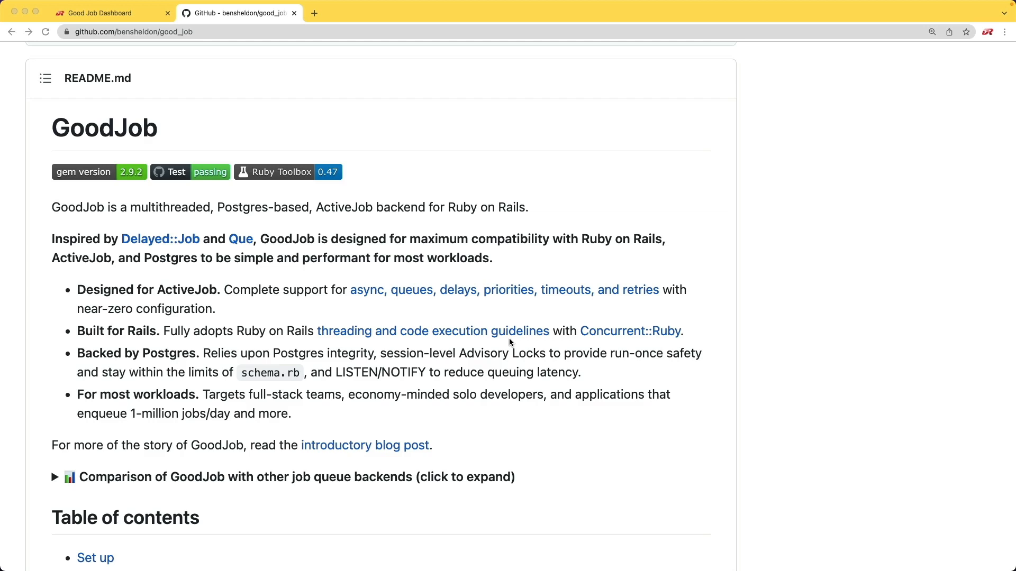
mouse_move(250, 461)
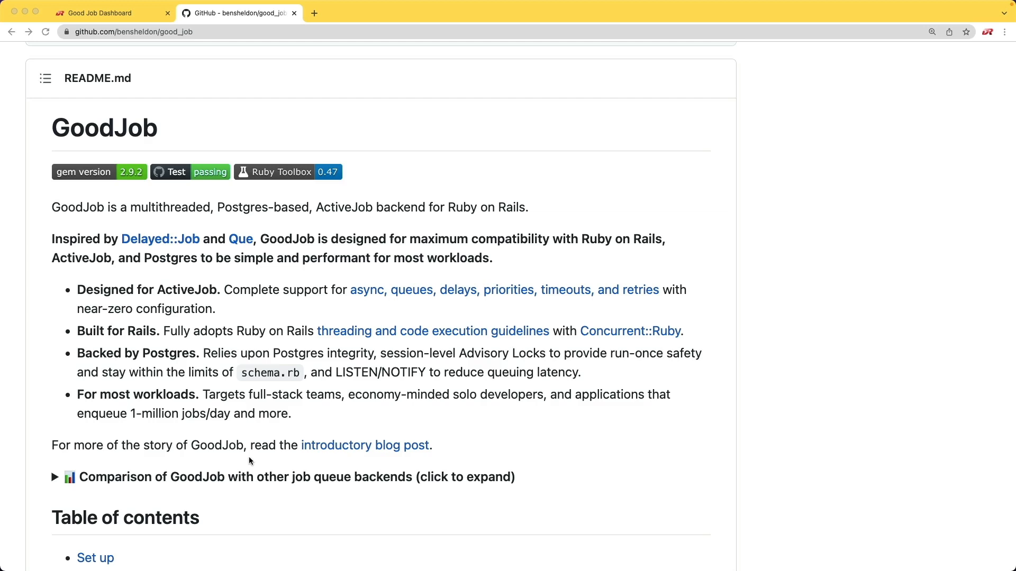
mouse_move(244, 464)
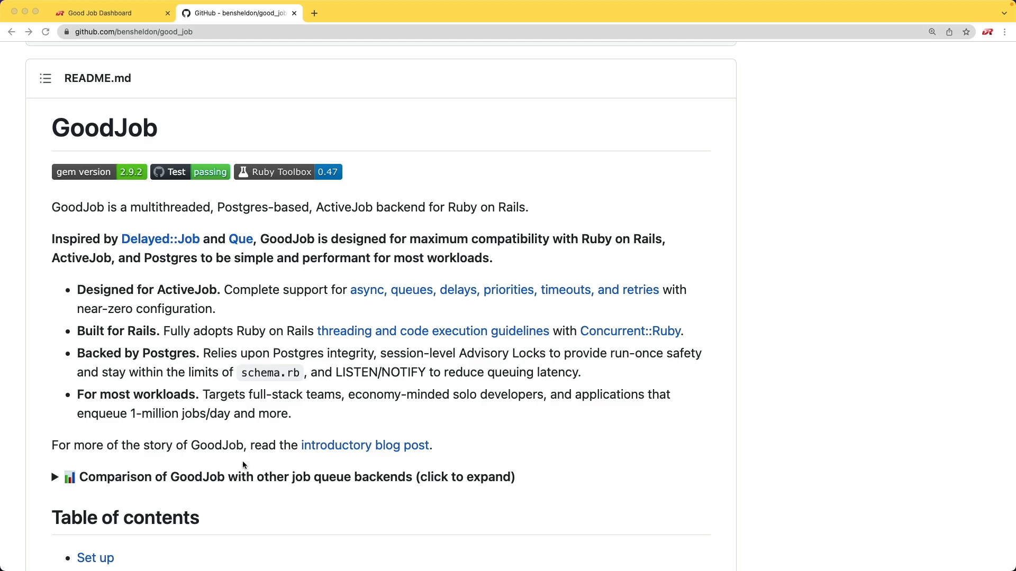
mouse_move(208, 445)
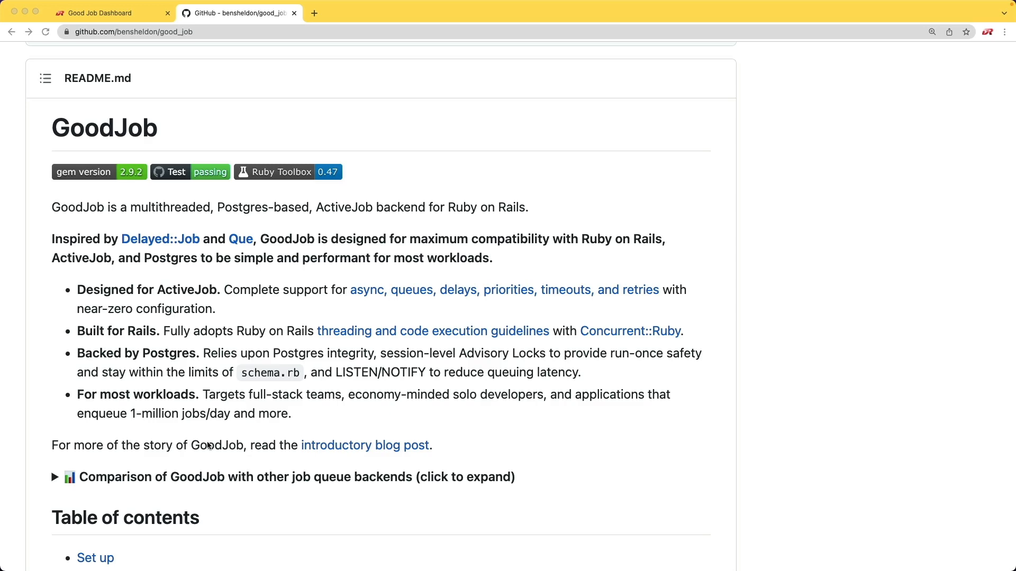
scroll(down, 3)
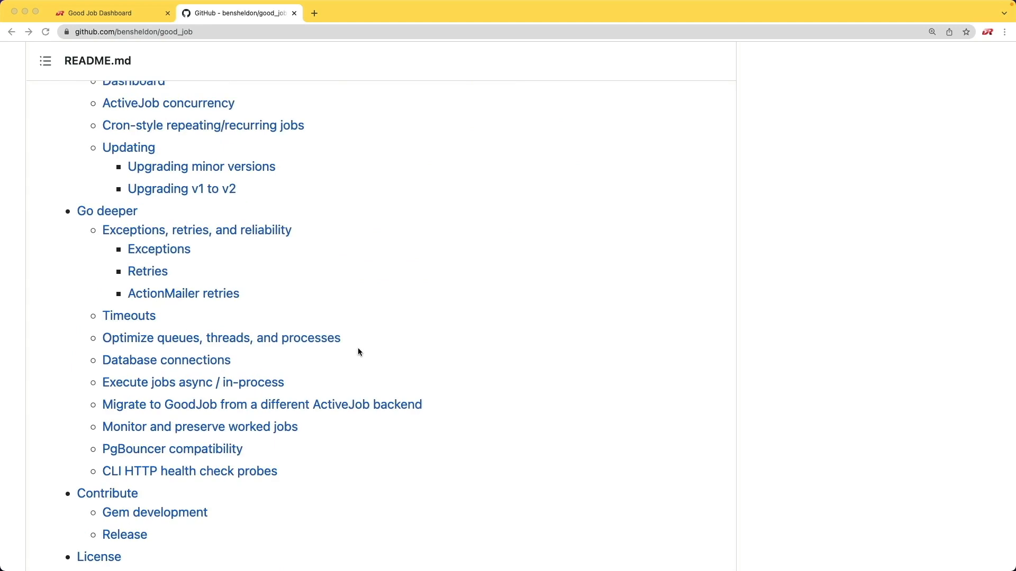
scroll(down, 3)
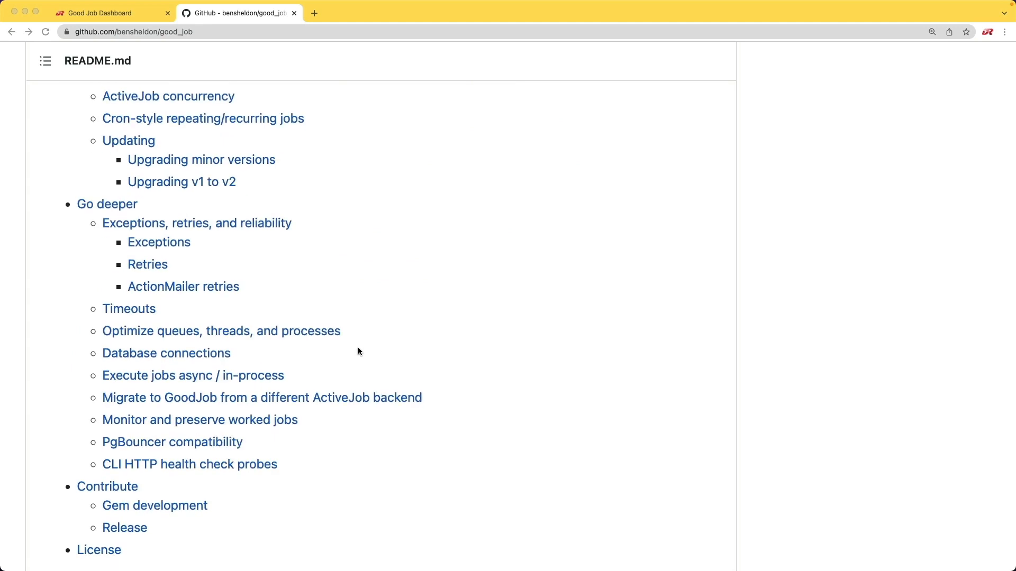
scroll(down, 3)
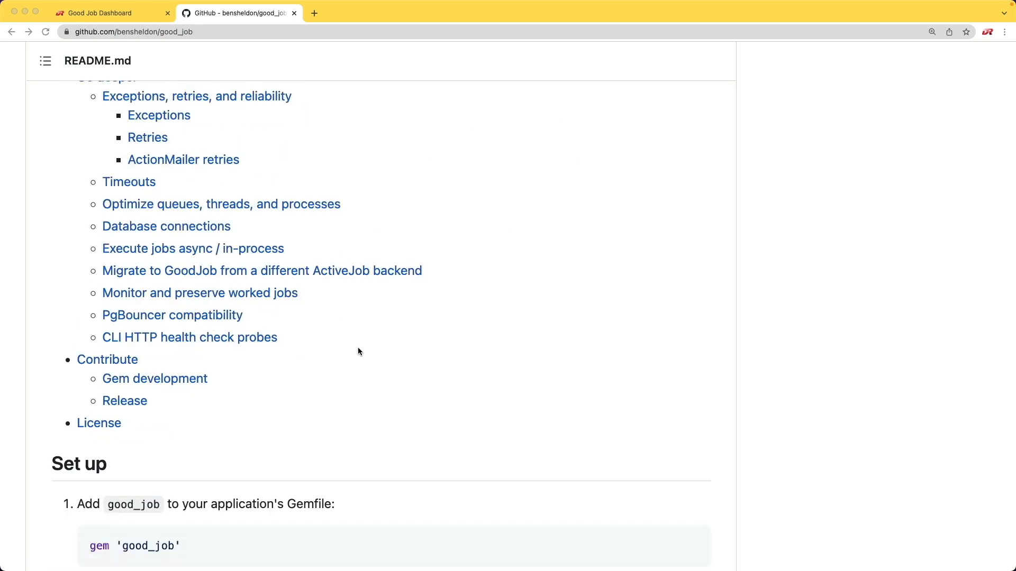
scroll(down, 3)
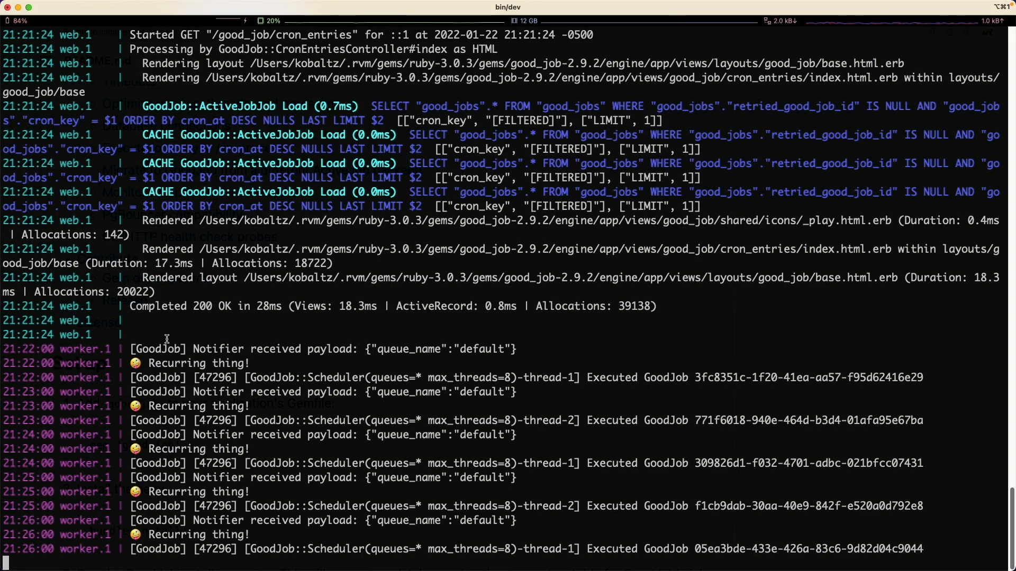
mouse_move(168, 363)
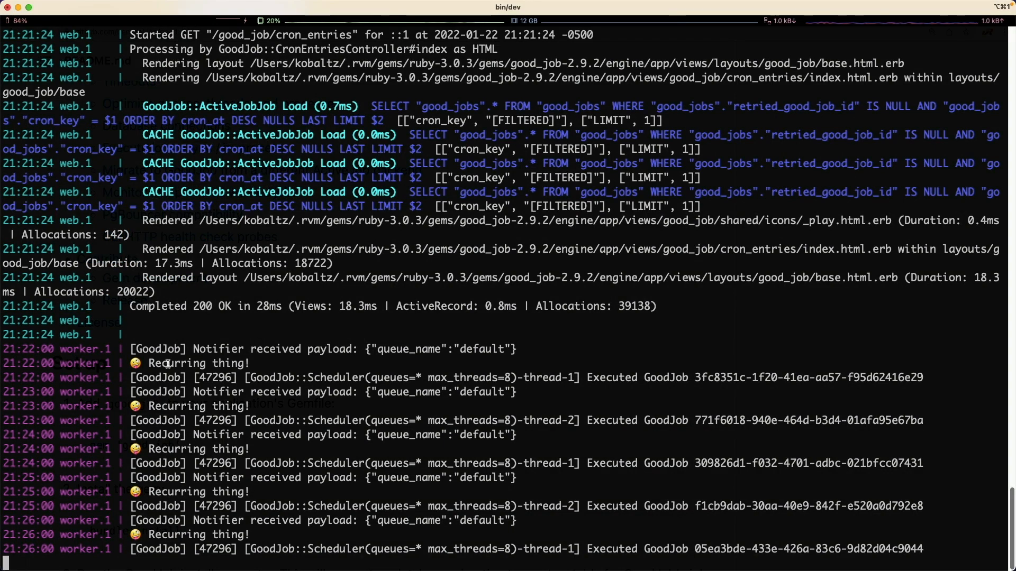
scroll(down, 3)
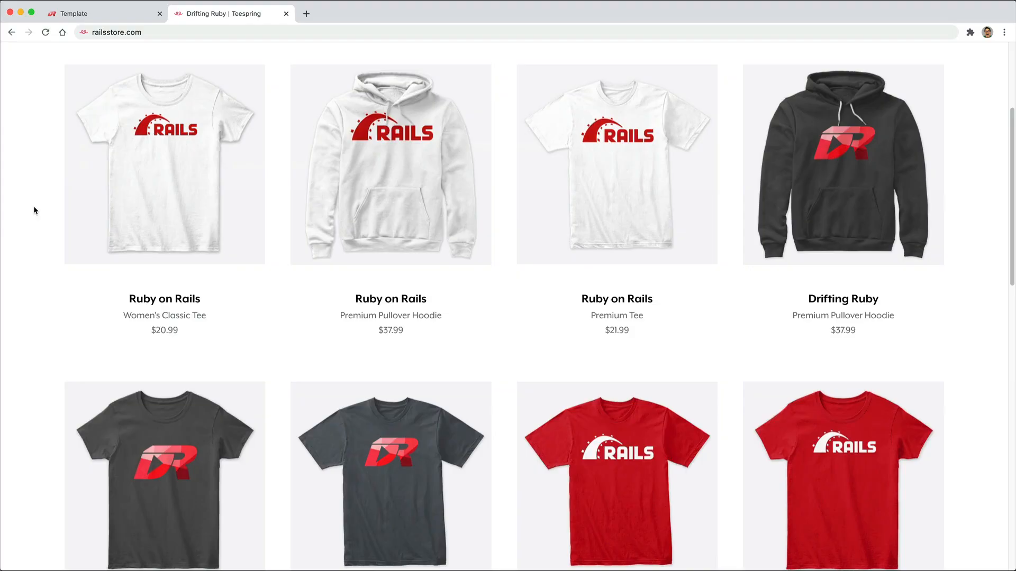
mouse_move(114, 49)
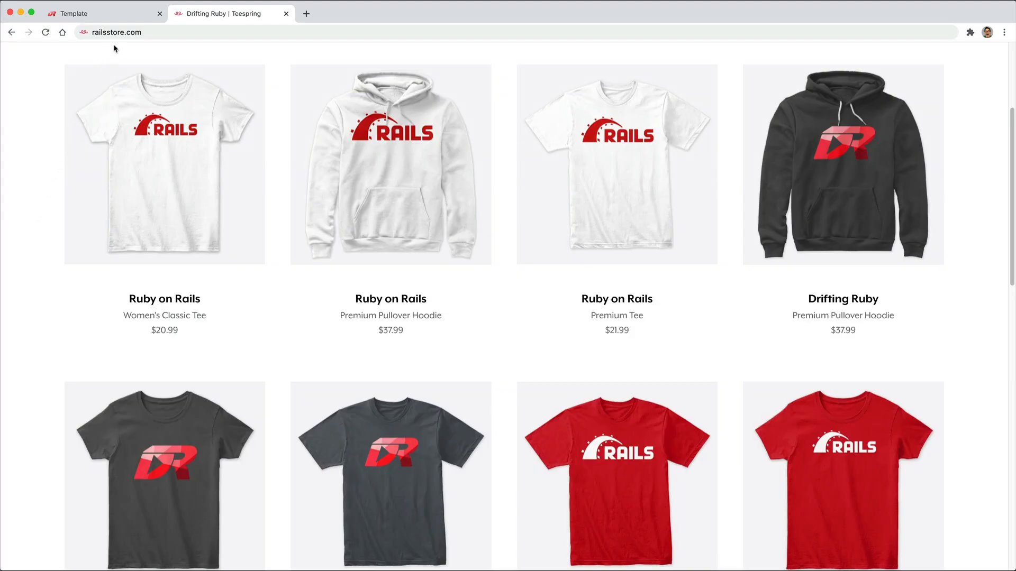
mouse_move(136, 45)
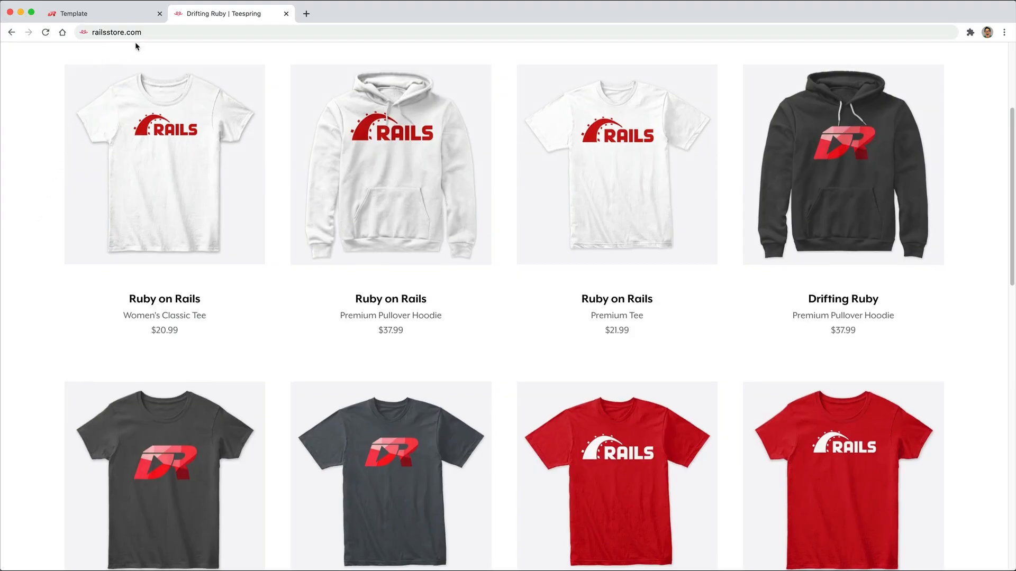